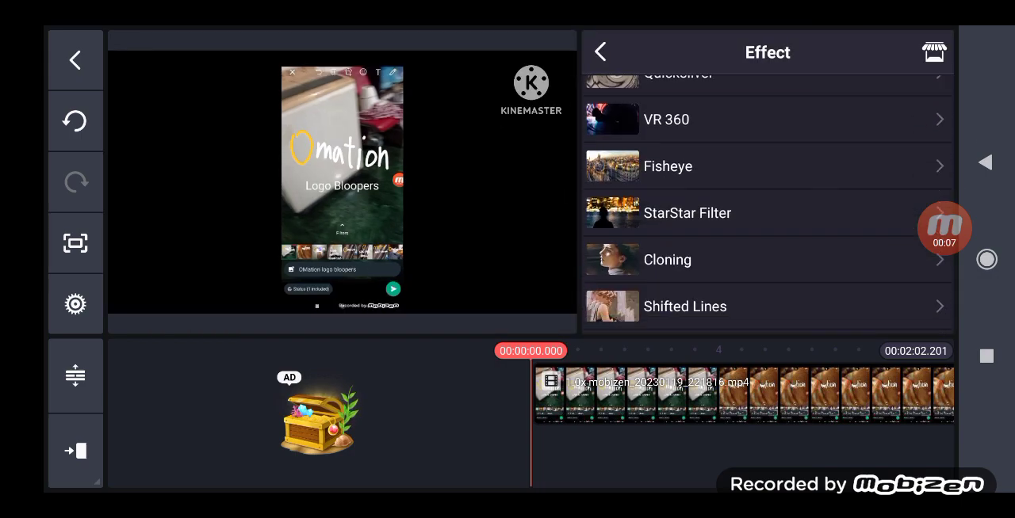
Step: Add the Color Inversion effect layer at the start of the video clip
scroll("down", 3)
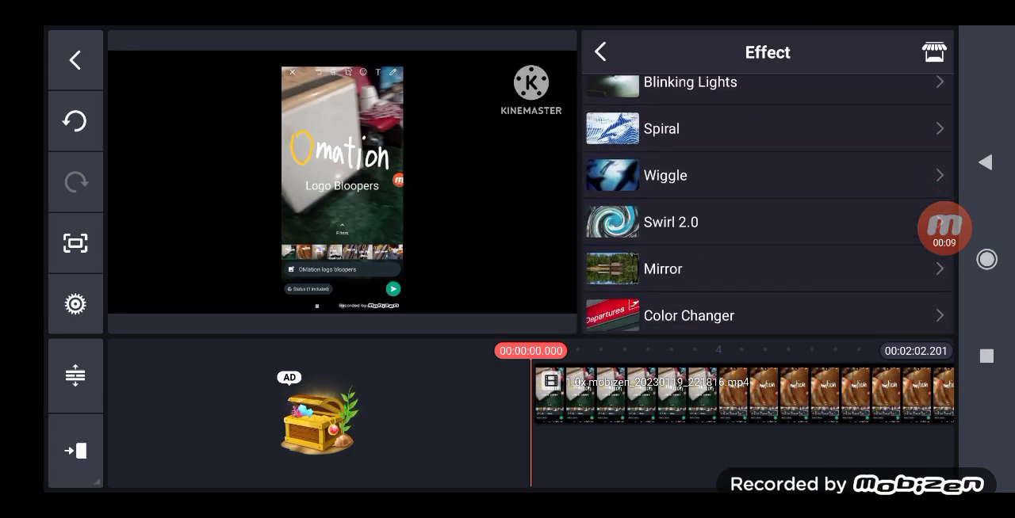
scroll("down", 3)
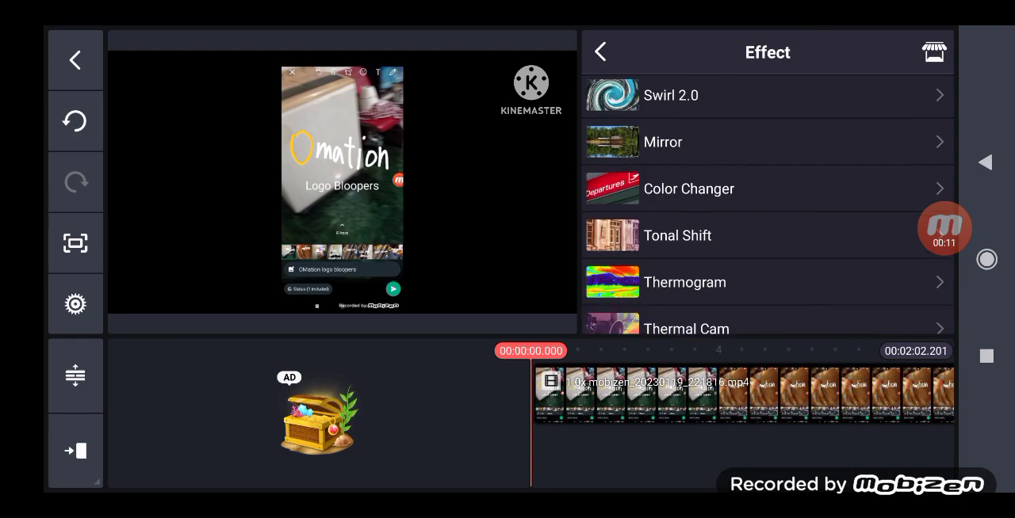
left_click(686, 252)
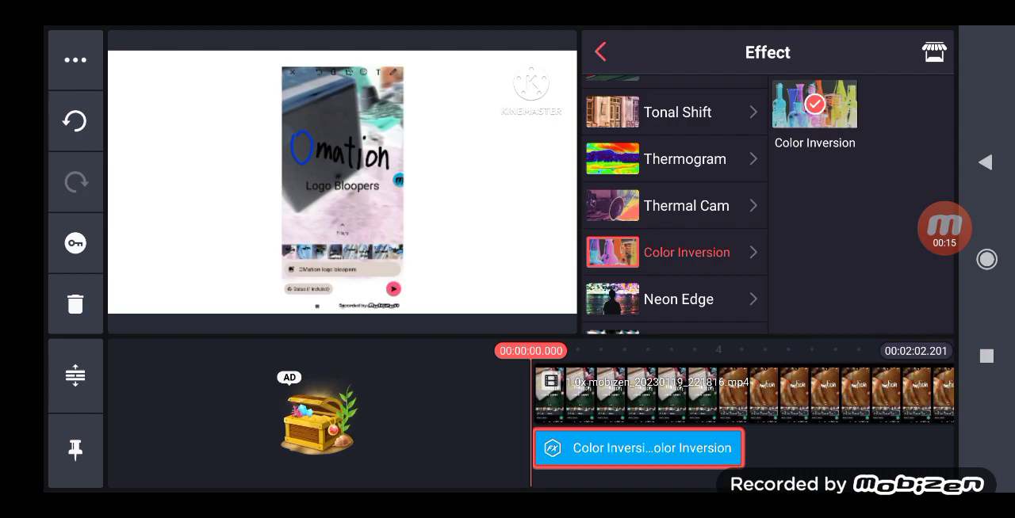
Step: Extend the Color Inversion layer along the timeline to the clip's end, about 2:02
left_click(603, 51)
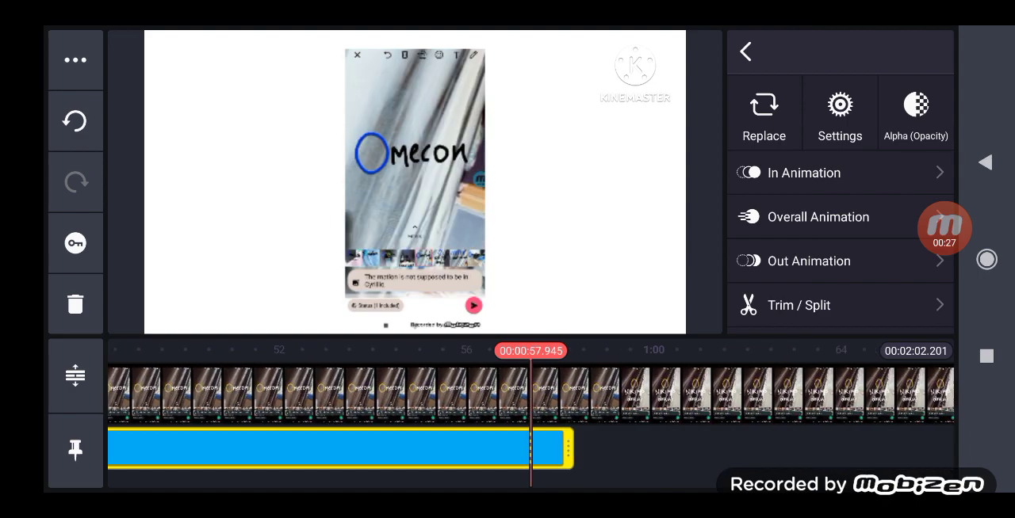
left_click_drag(570, 450, 626, 450)
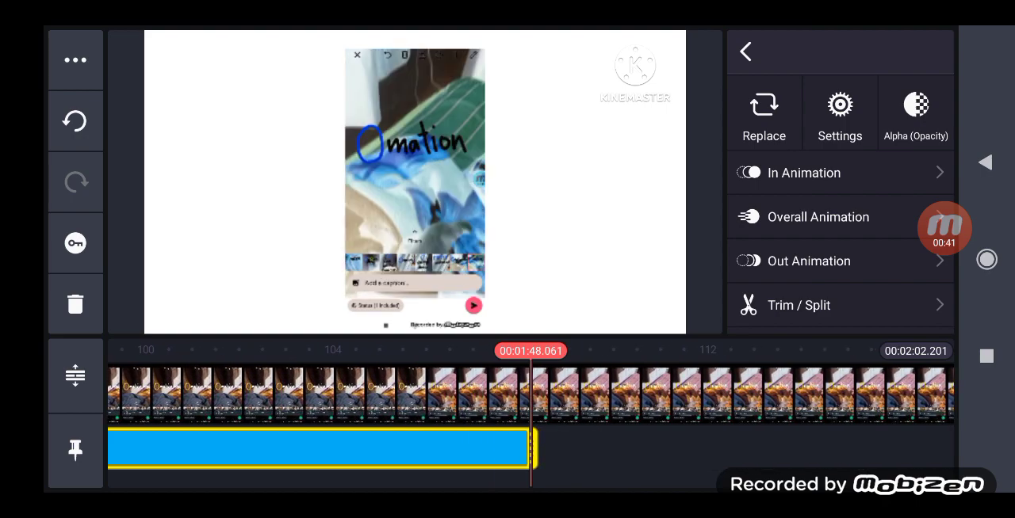
left_click_drag(531, 448, 928, 448)
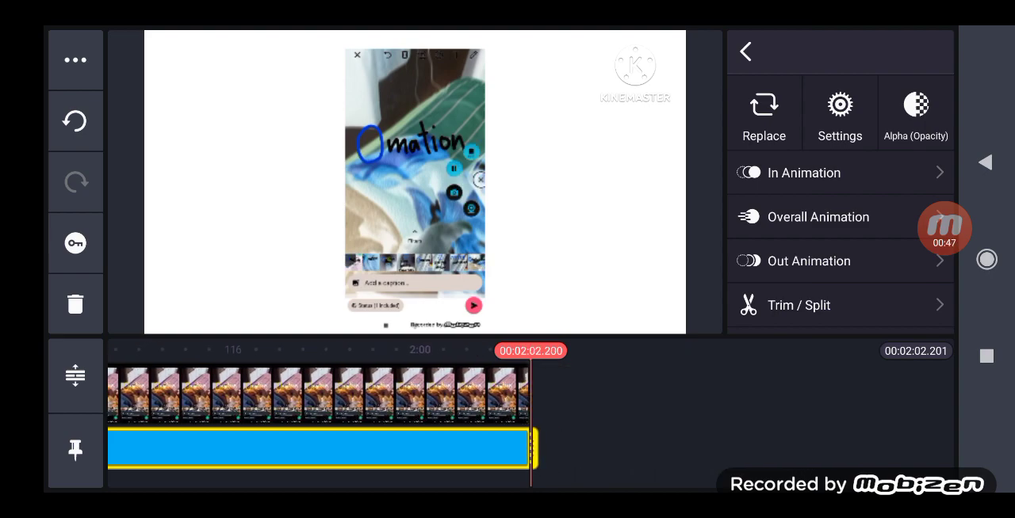
left_click_drag(535, 448, 634, 448)
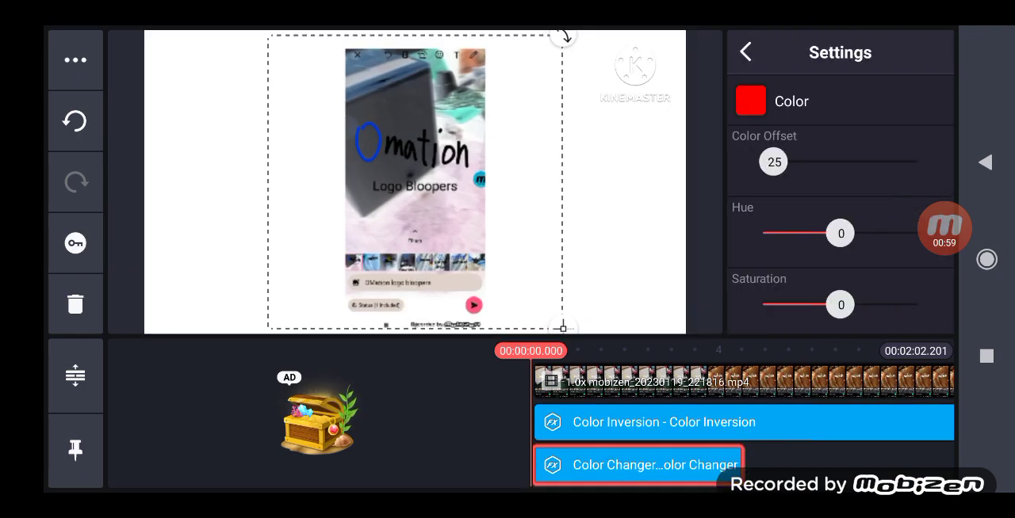
Step: Set the Color Changer effect's Hue to 180 and Color Offset to 360
left_click_drag(840, 232, 920, 233)
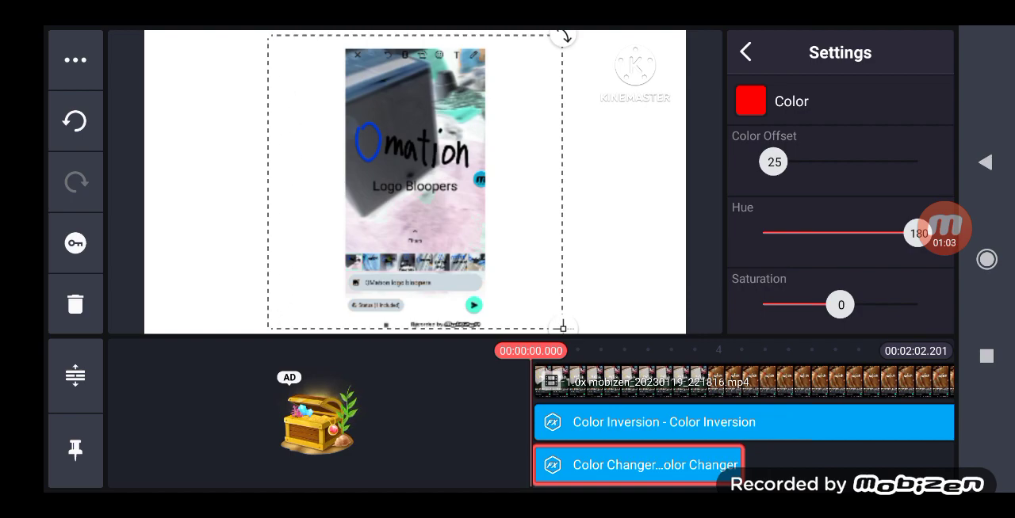
left_click_drag(773, 162, 842, 161)
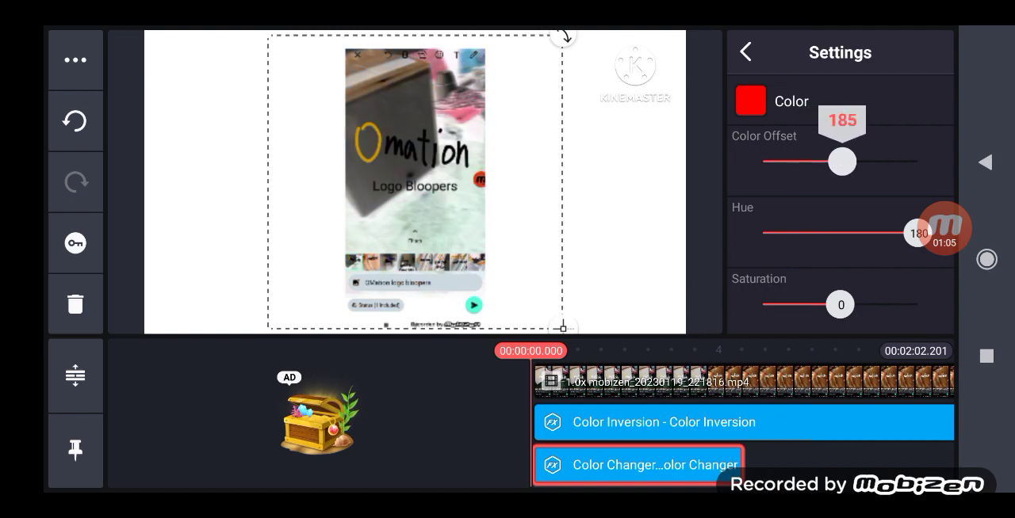
left_click_drag(842, 161, 919, 162)
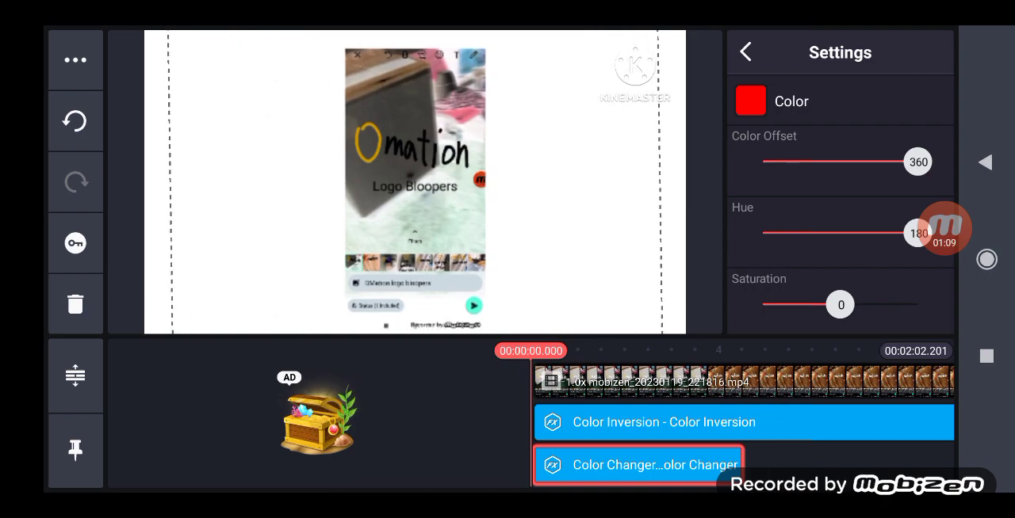
Step: Lengthen the Color Changer layer along the clip to match Color Inversion
left_click(745, 51)
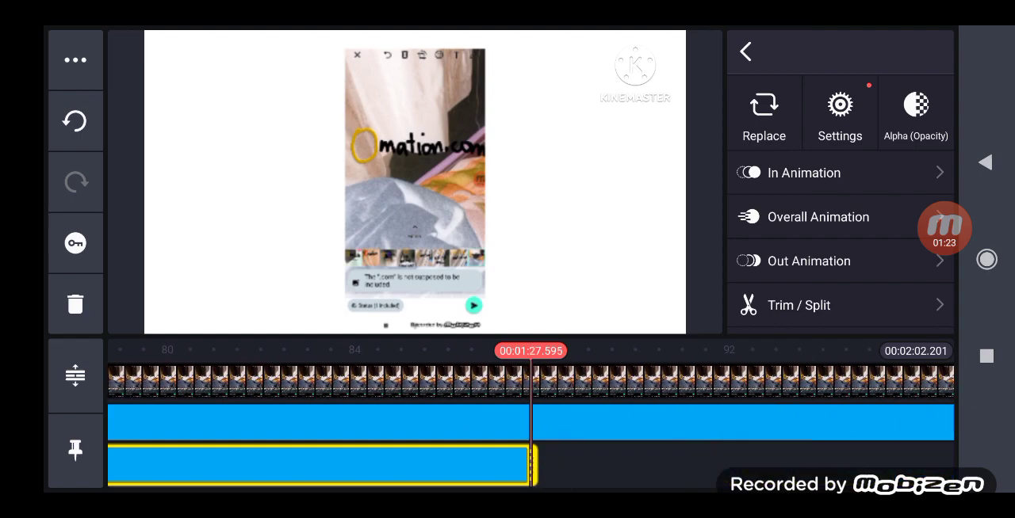
left_click_drag(535, 465, 563, 465)
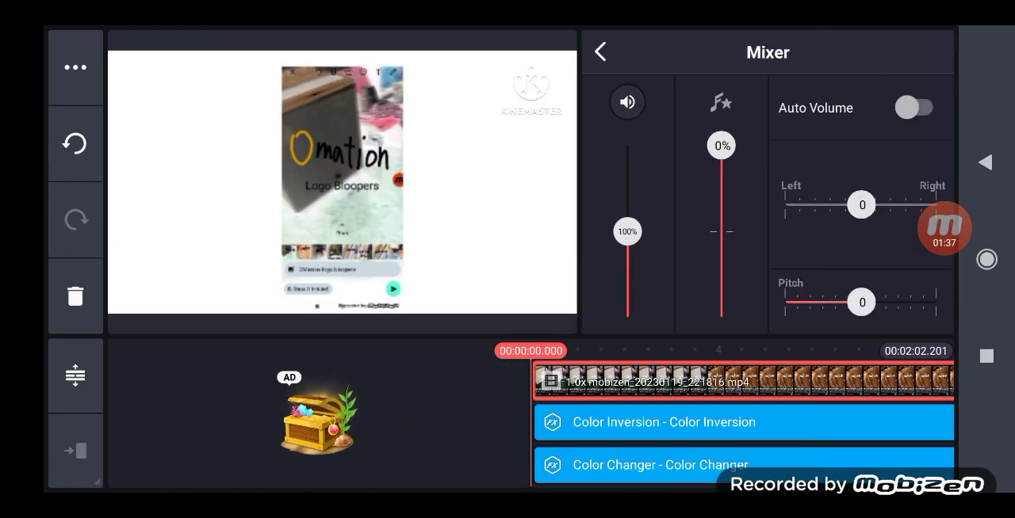
Step: Raise the clip audio pitch to +2, lower volume to 52%, and open Voice Changer
left_click_drag(862, 302, 878, 302)
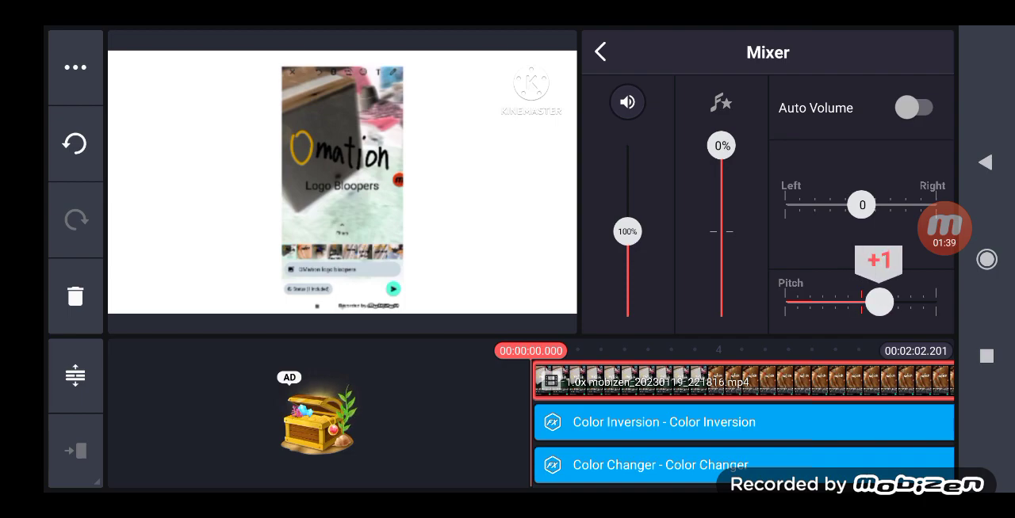
left_click_drag(627, 231, 627, 266)
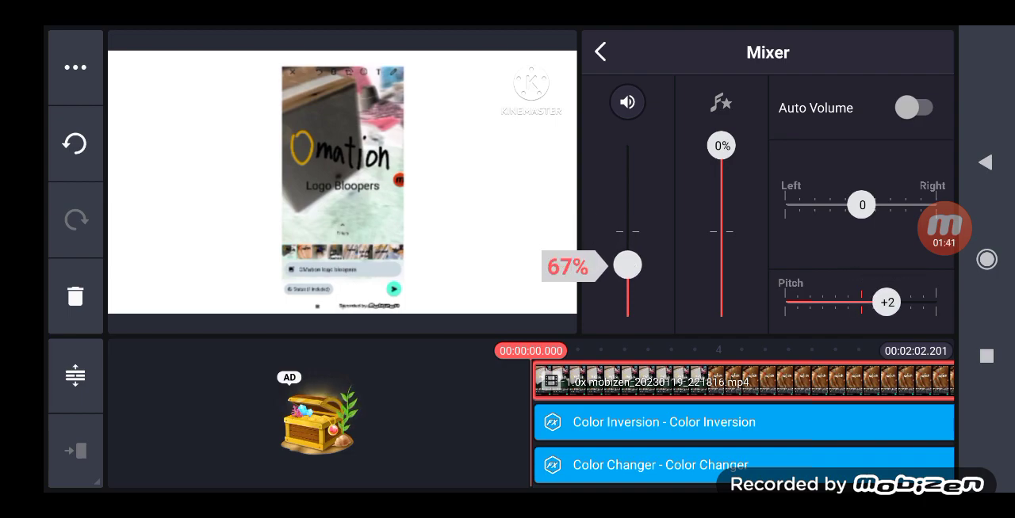
left_click_drag(627, 265, 627, 277)
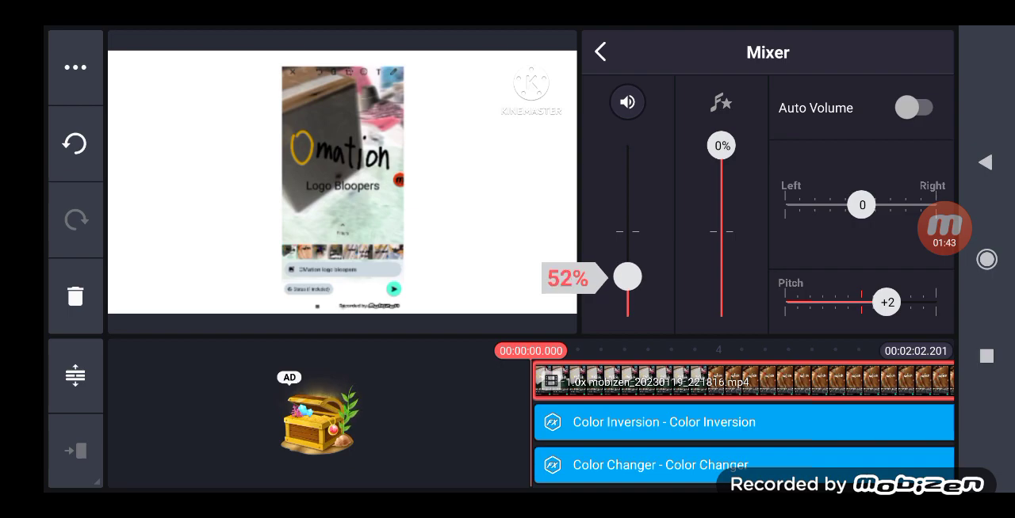
left_click(600, 51)
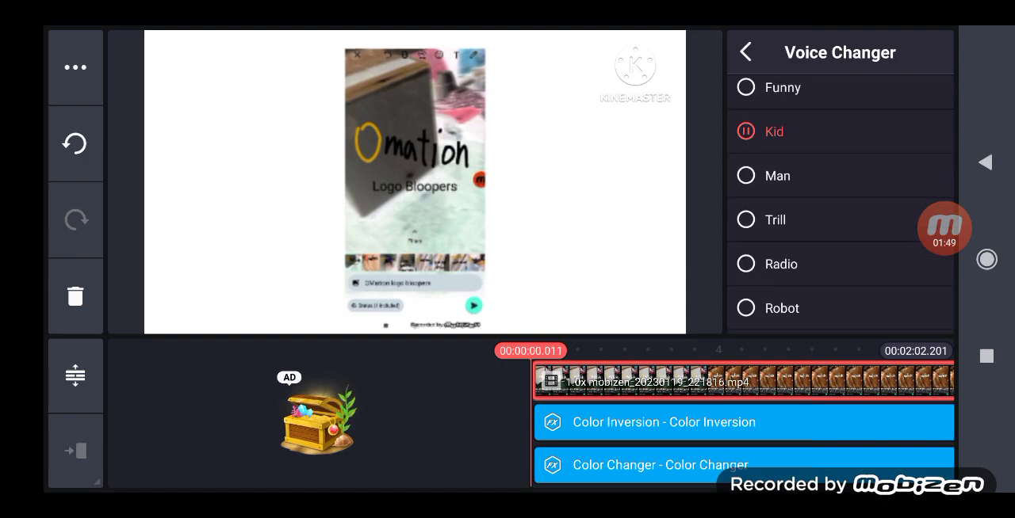
left_click(746, 52)
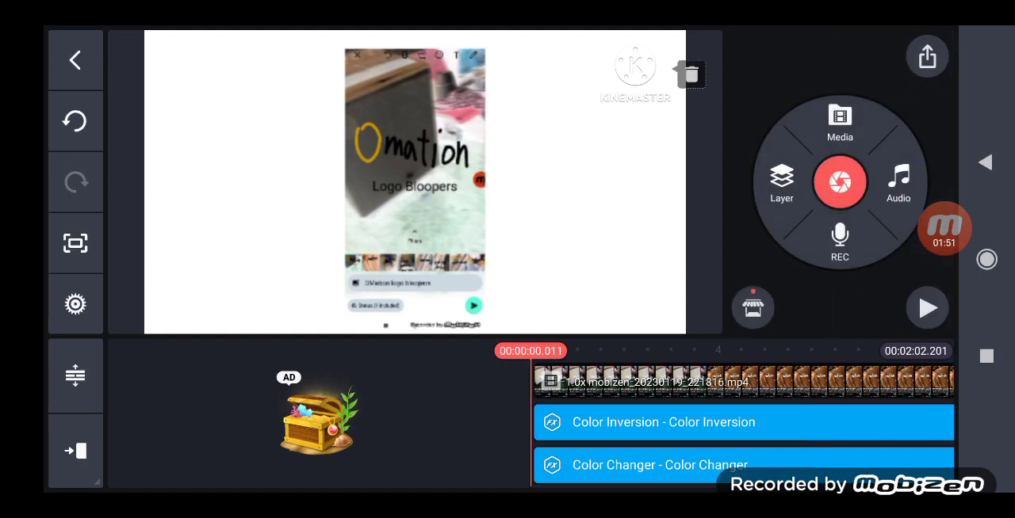
left_click(926, 306)
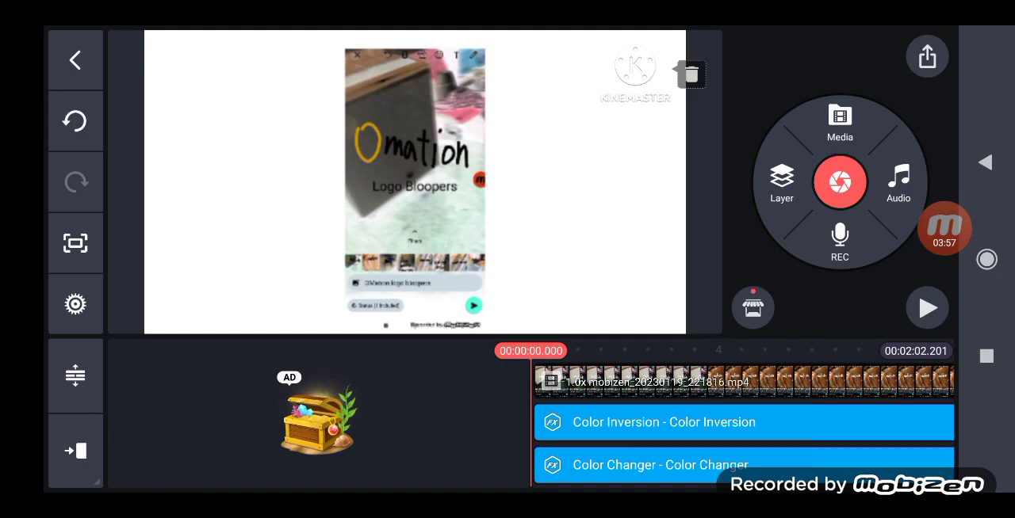
Step: Delete the Color Changer layer and set the clip's Adjustment hue to 180
left_click(661, 466)
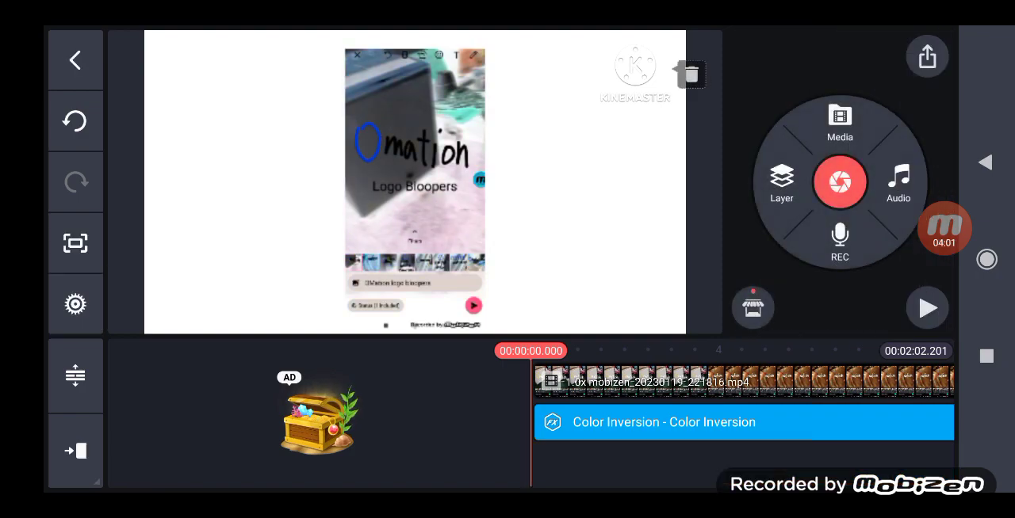
left_click(738, 382)
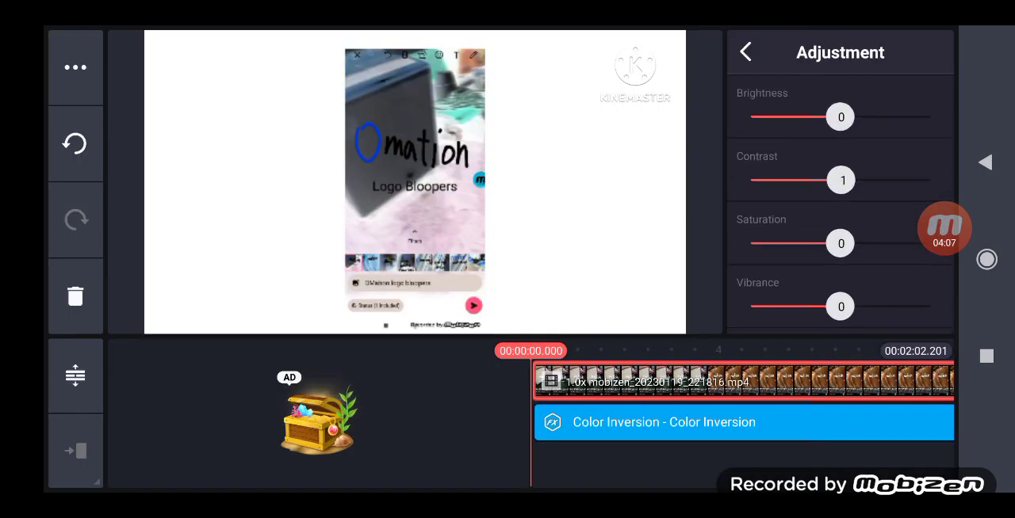
left_click_drag(840, 180, 832, 180)
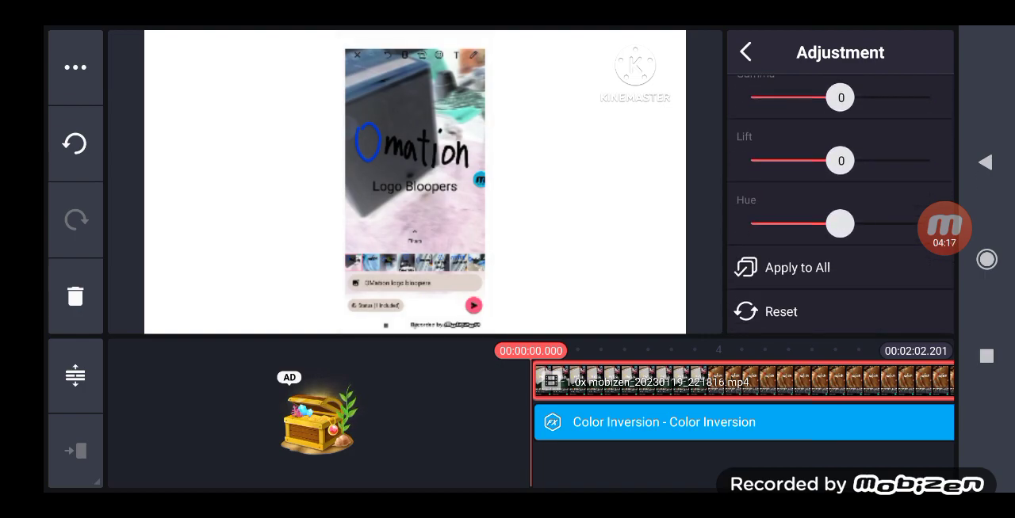
left_click_drag(840, 224, 931, 223)
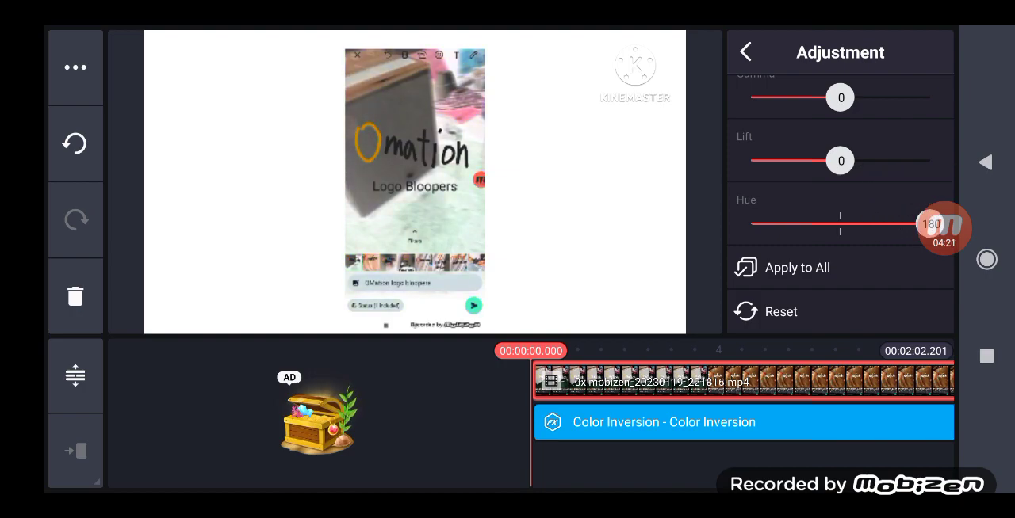
Step: Return to the clip options and bring up the Voice Changer presets
left_click(745, 51)
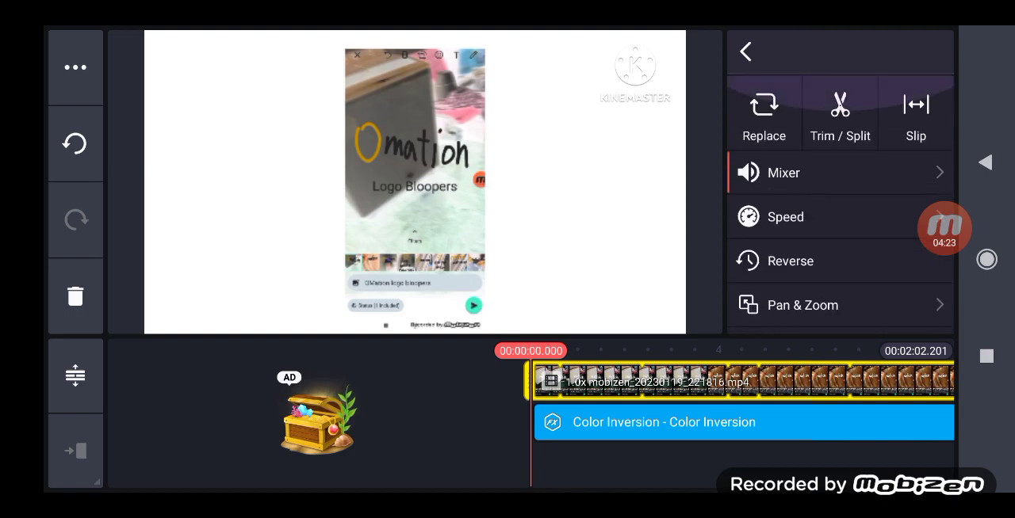
scroll("down", 3)
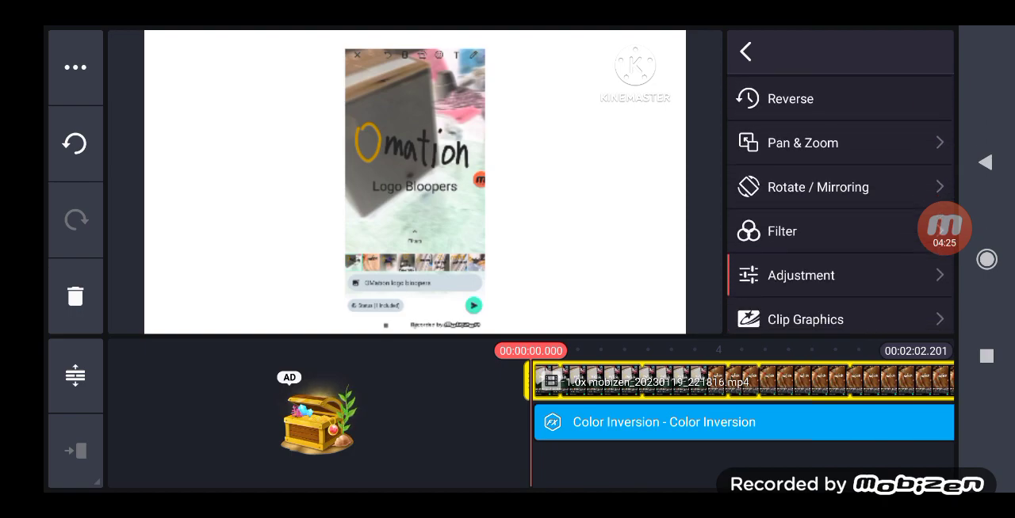
left_click(801, 275)
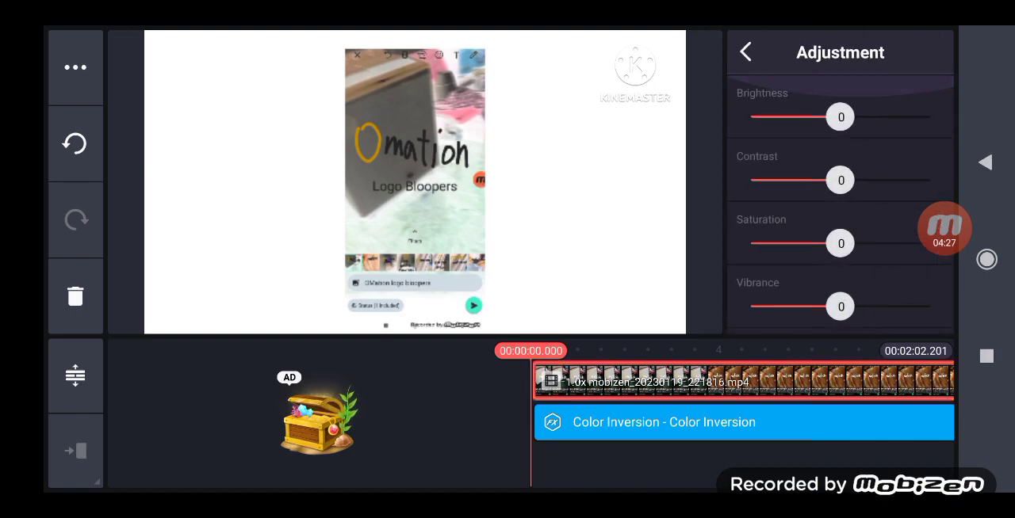
left_click(745, 50)
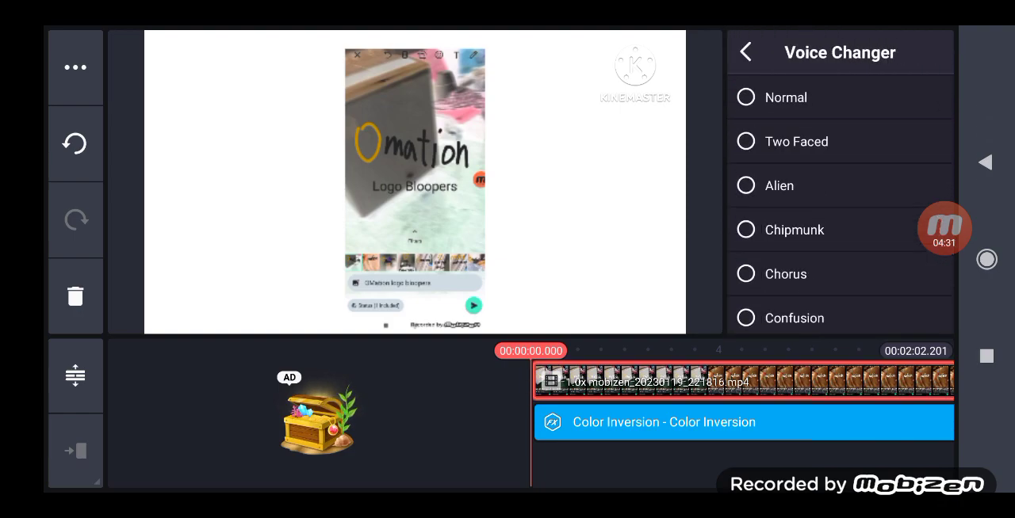
Step: Set the clip audio to pitch +1 and 100% volume, then revisit the voice presets
left_click(744, 51)
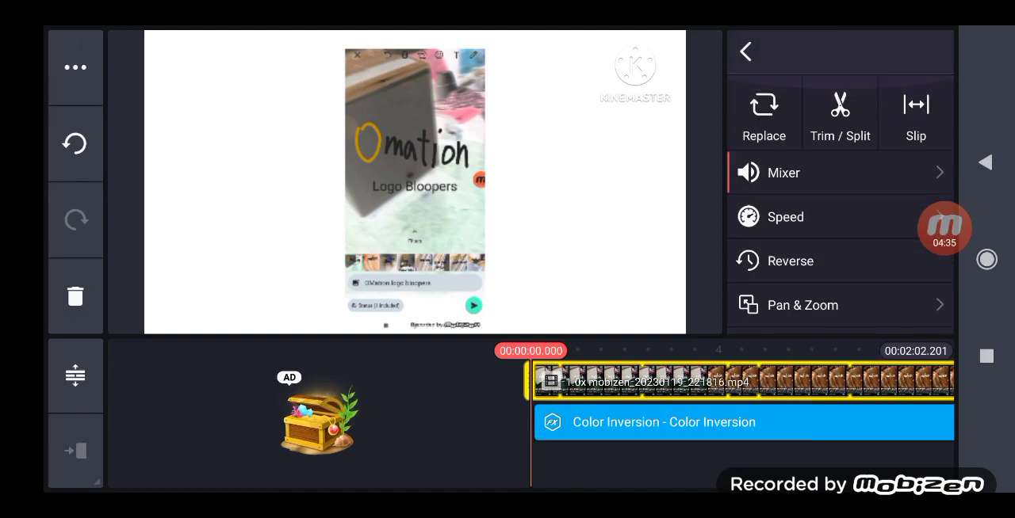
left_click(783, 173)
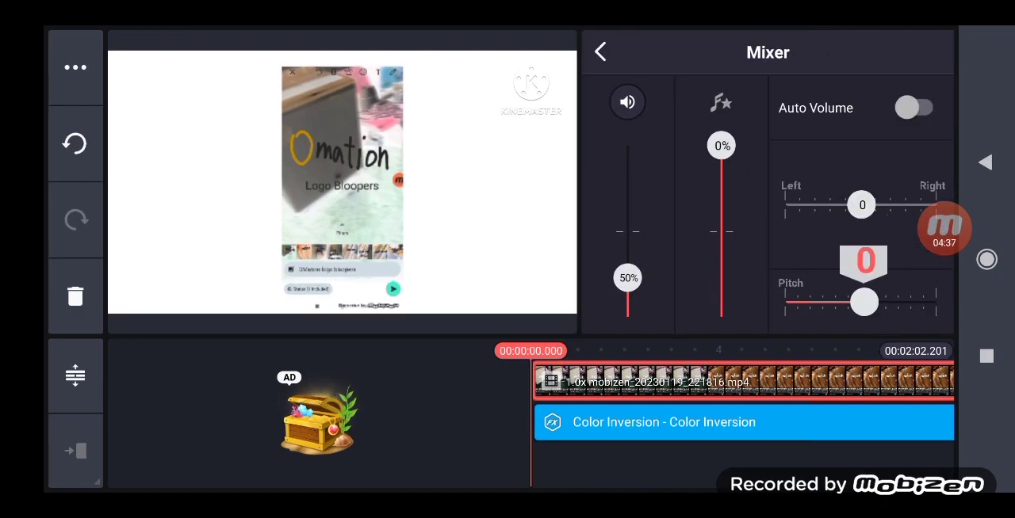
left_click_drag(628, 278, 628, 231)
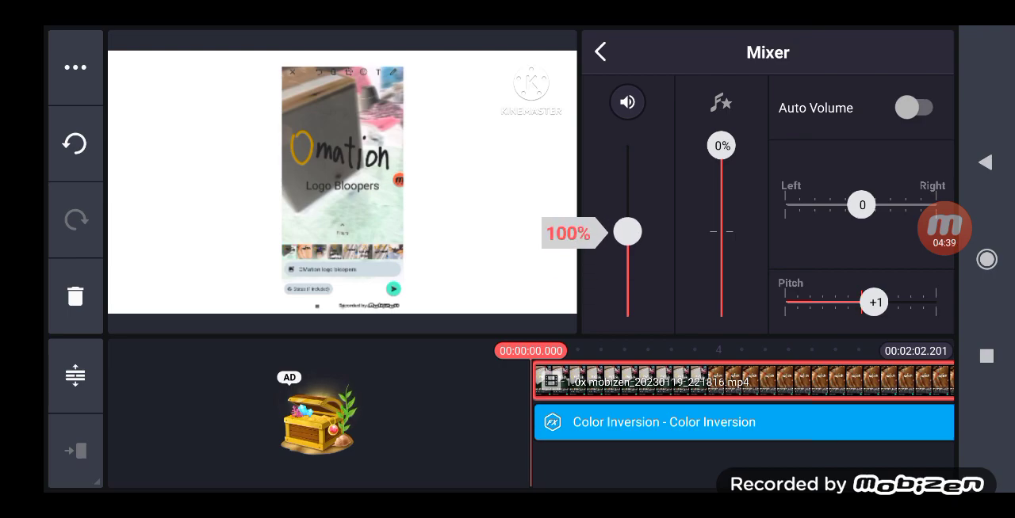
left_click(600, 51)
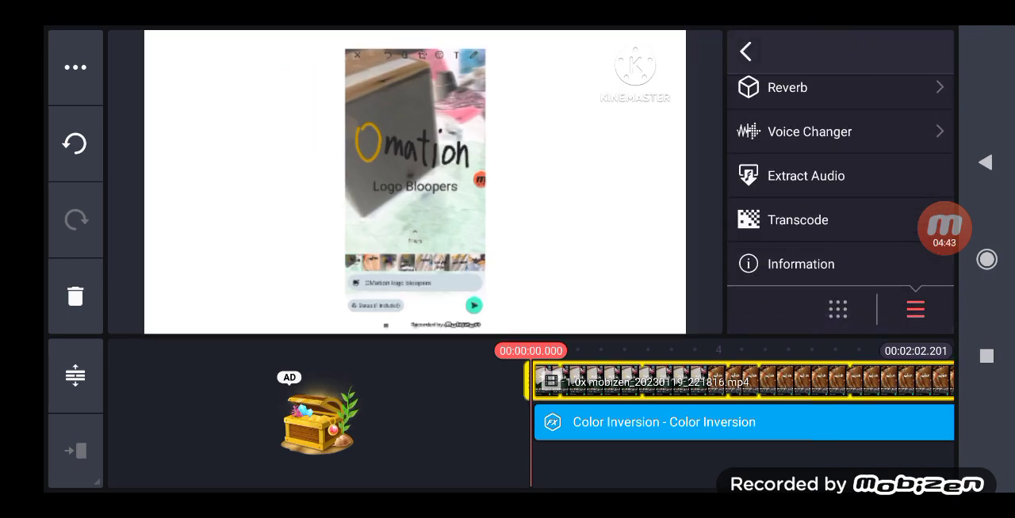
left_click(810, 132)
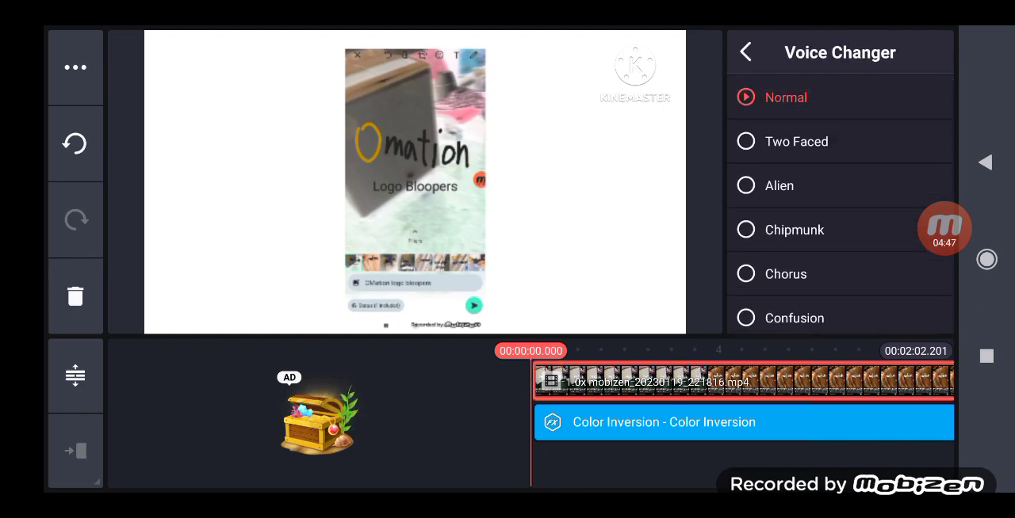
left_click(745, 51)
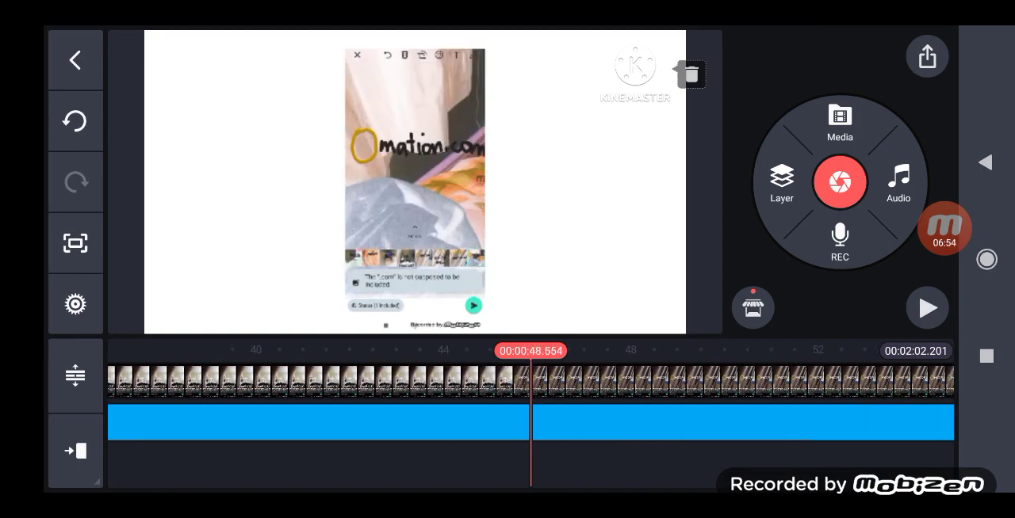
Step: Close the clip panels and return the playhead to 00:00:00.000
left_click(840, 182)
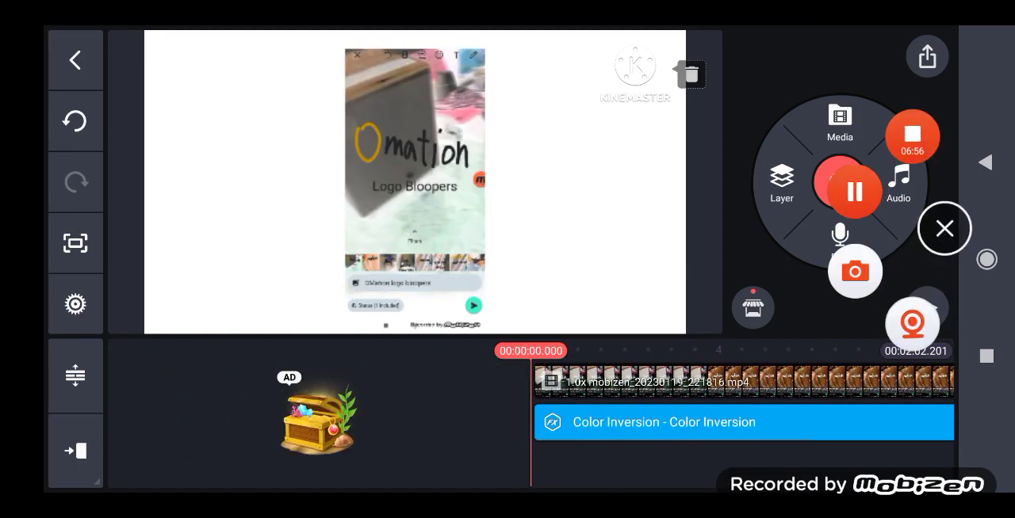